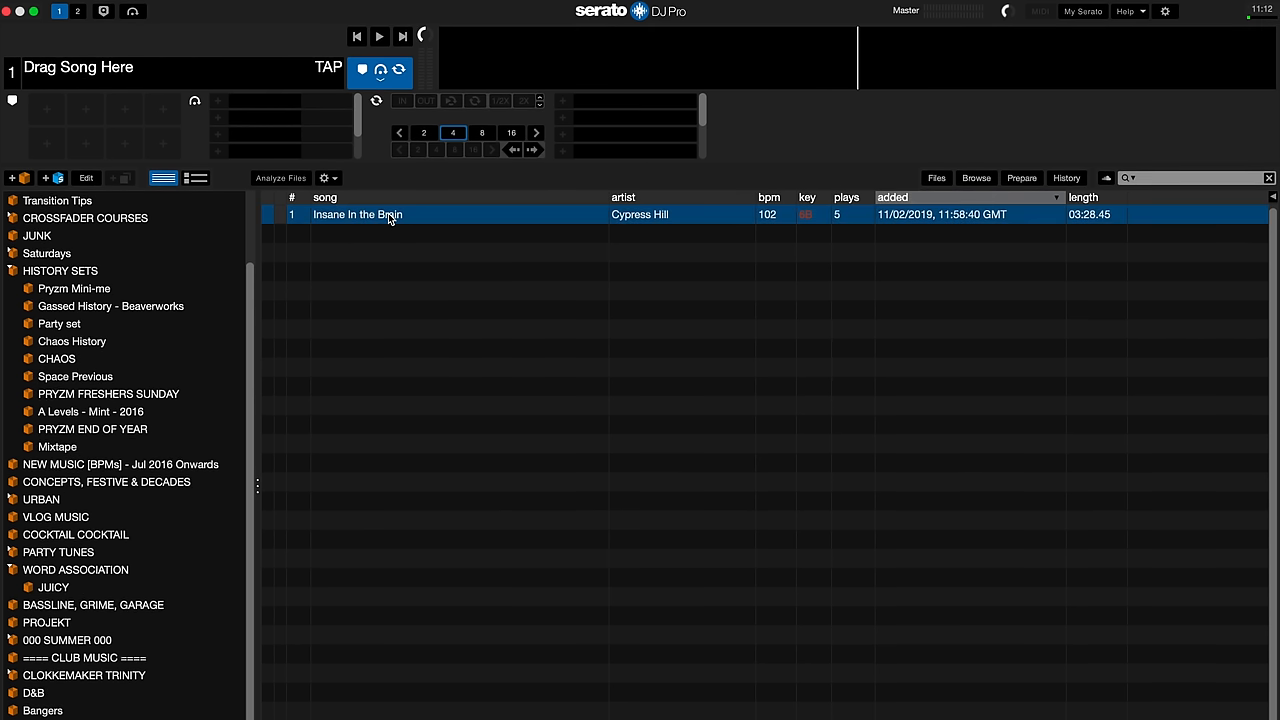
mouse_move(270, 222)
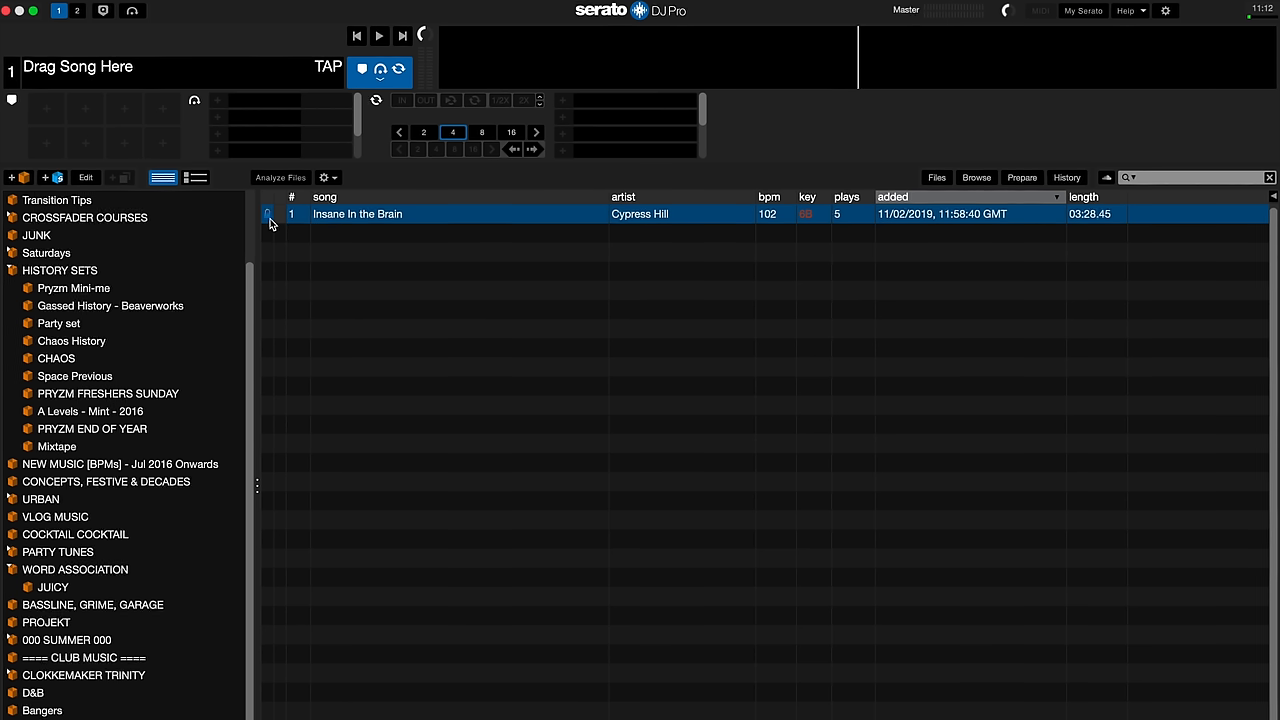
mouse_move(284, 246)
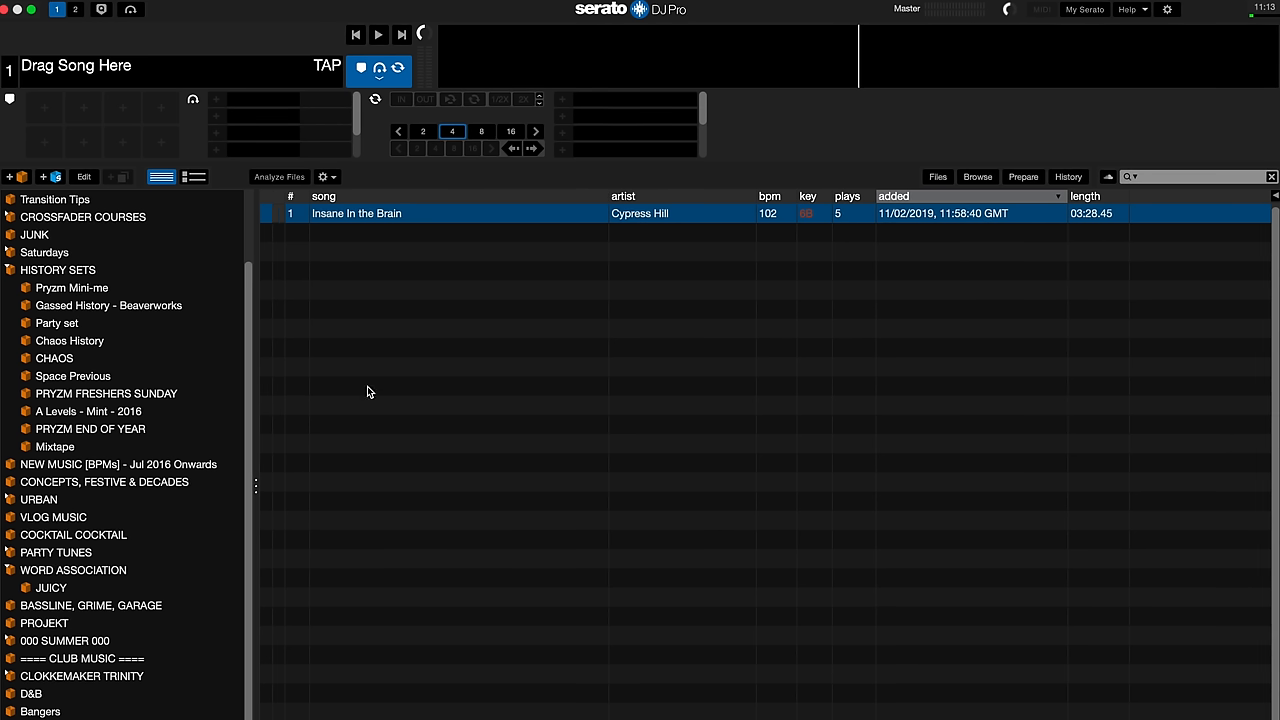
mouse_move(374, 408)
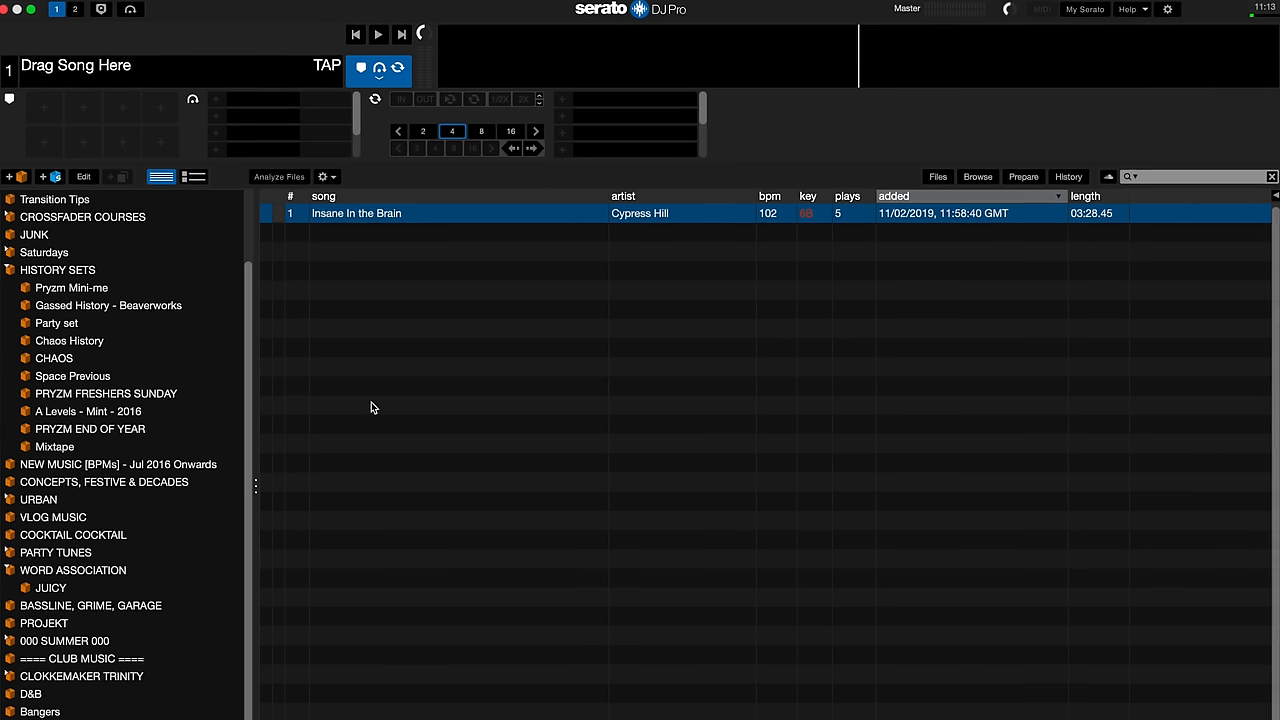